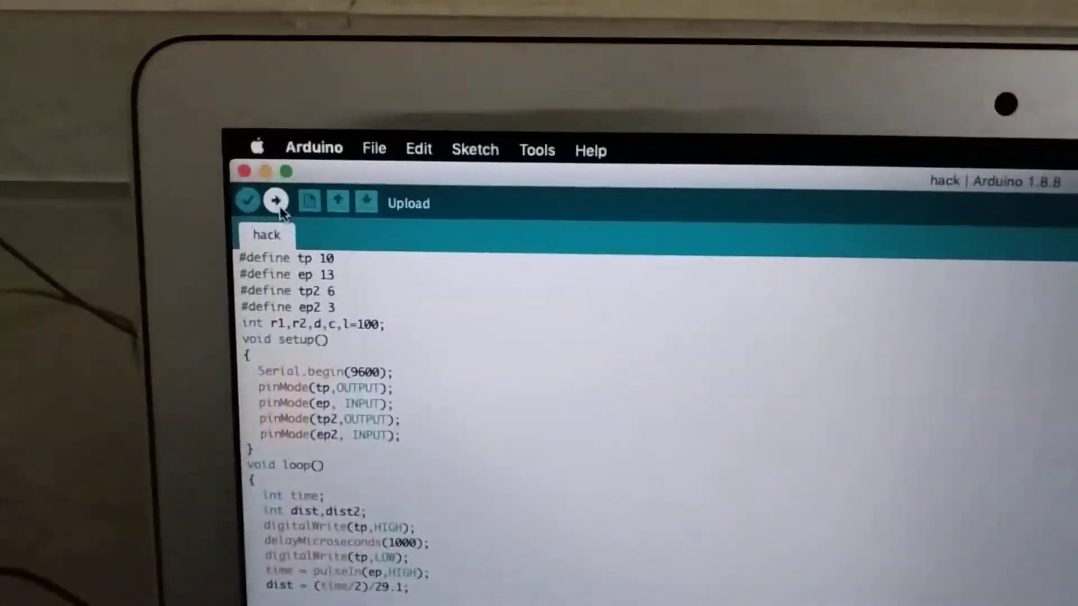
Upload the hack sketch to the connected sensor board
{"action": "left_click", "coordinate": [275, 203]}
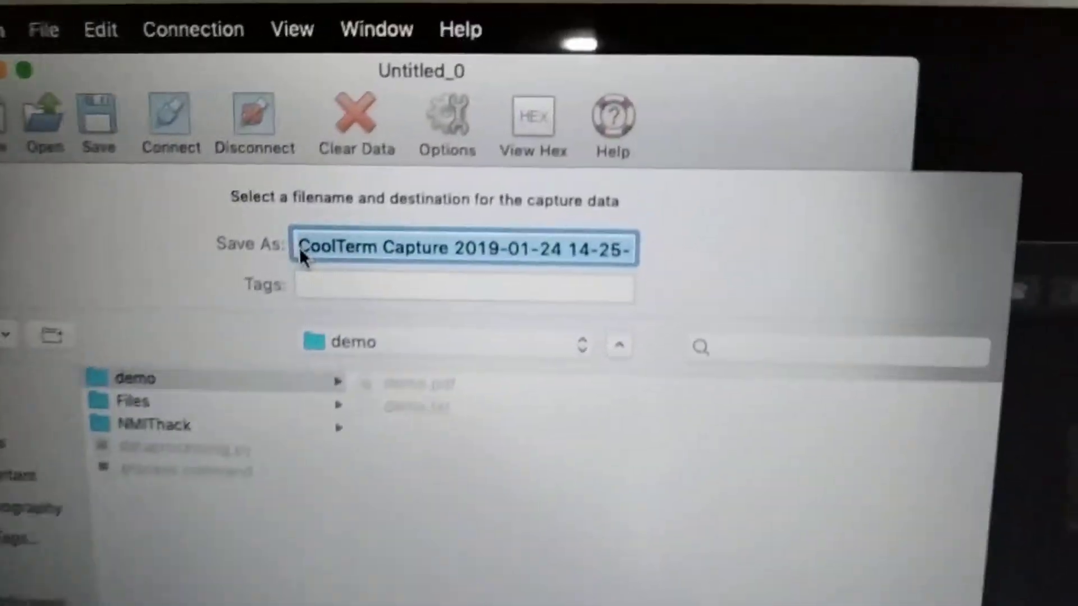
Name the CoolTerm capture file demo.txt in the demo folder and save it
{"action": "type", "text": "demo.txt"}
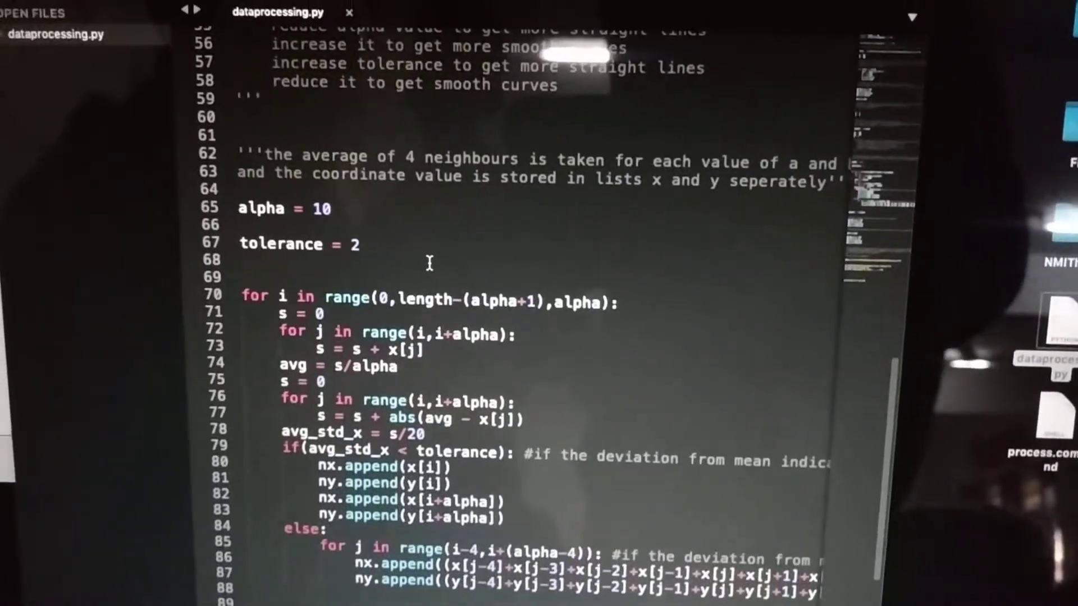
{"action": "scroll", "scroll_direction": "down", "scroll_amount": 3}
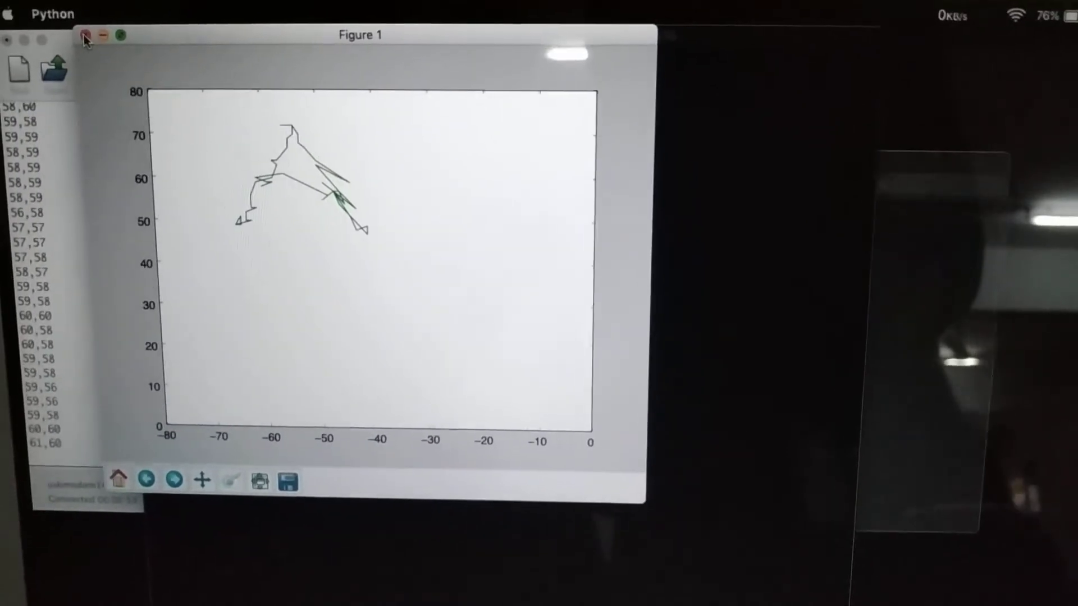
Close the Figure 1 window with the plotted handwriting trajectory
{"action": "left_click", "coordinate": [85, 36]}
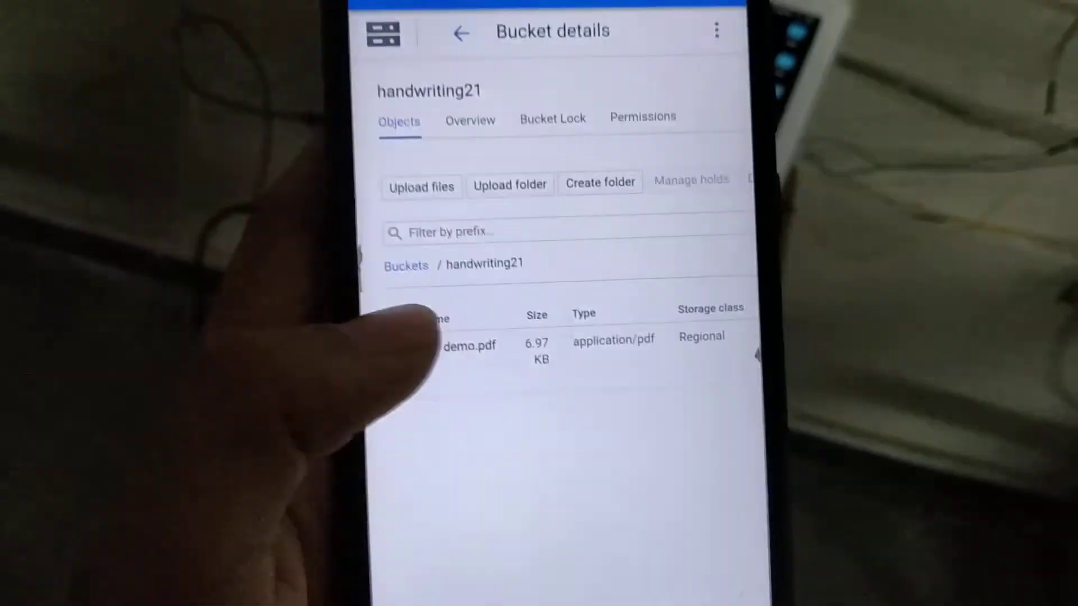
View demo.pdf from the handwriting21 bucket's Objects list in the browser
{"action": "left_click", "coordinate": [471, 344]}
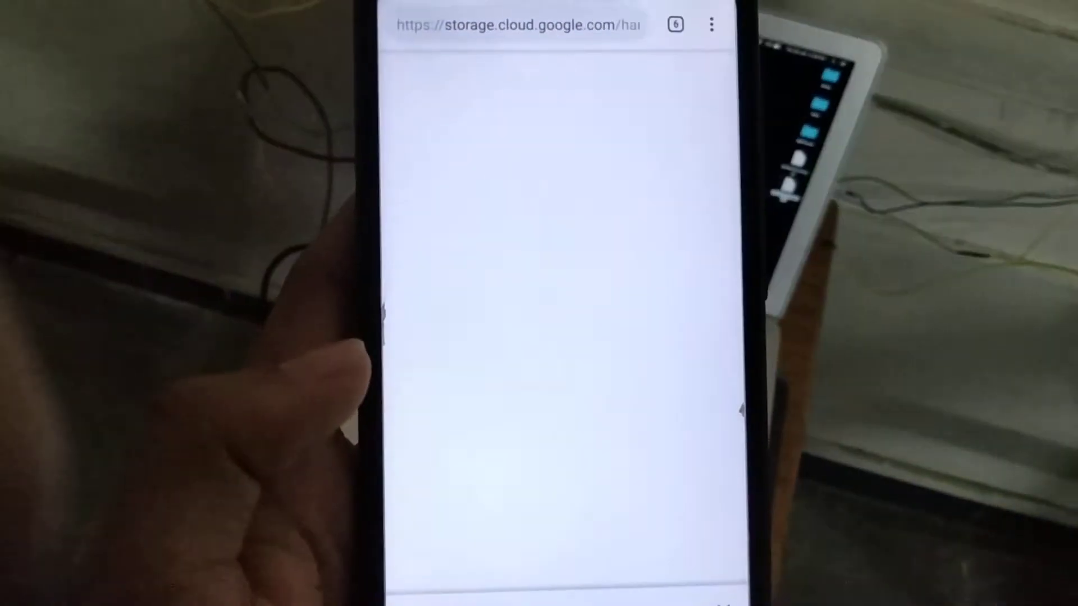